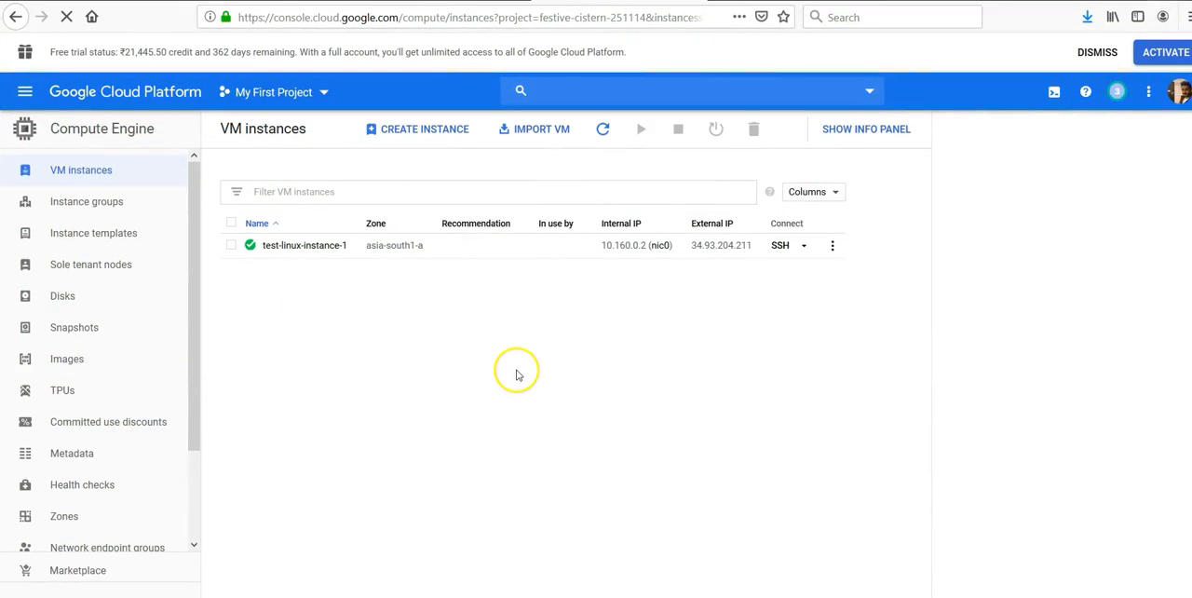
# - Open an SSH session to test-linux-instance-1 in a separate browser window
pyautogui.click(866, 129)
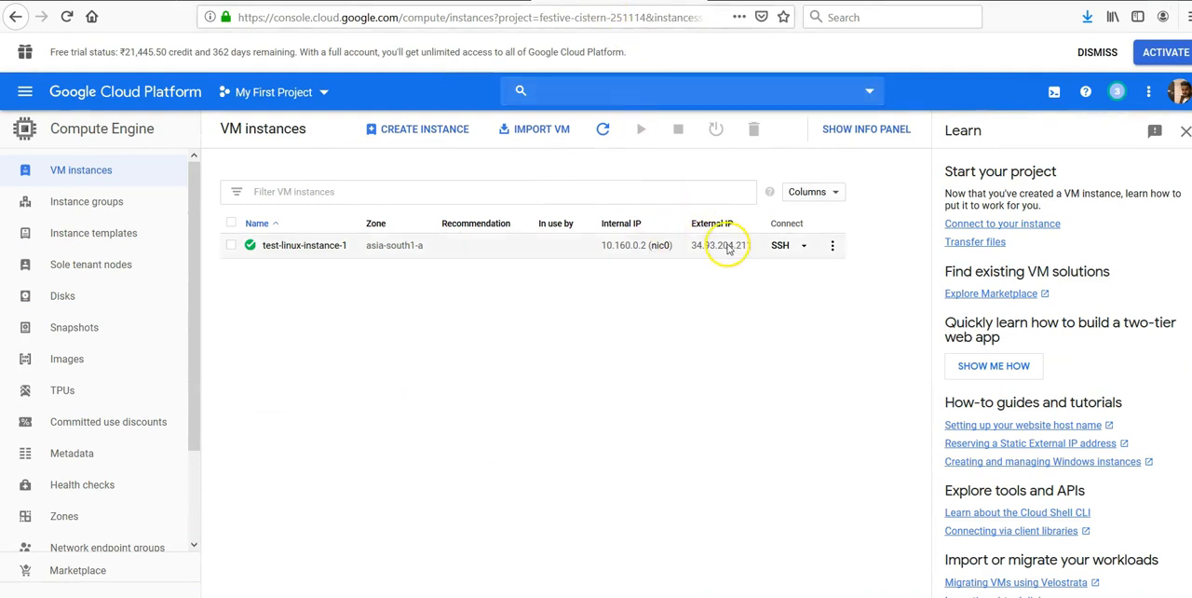
pyautogui.click(805, 245)
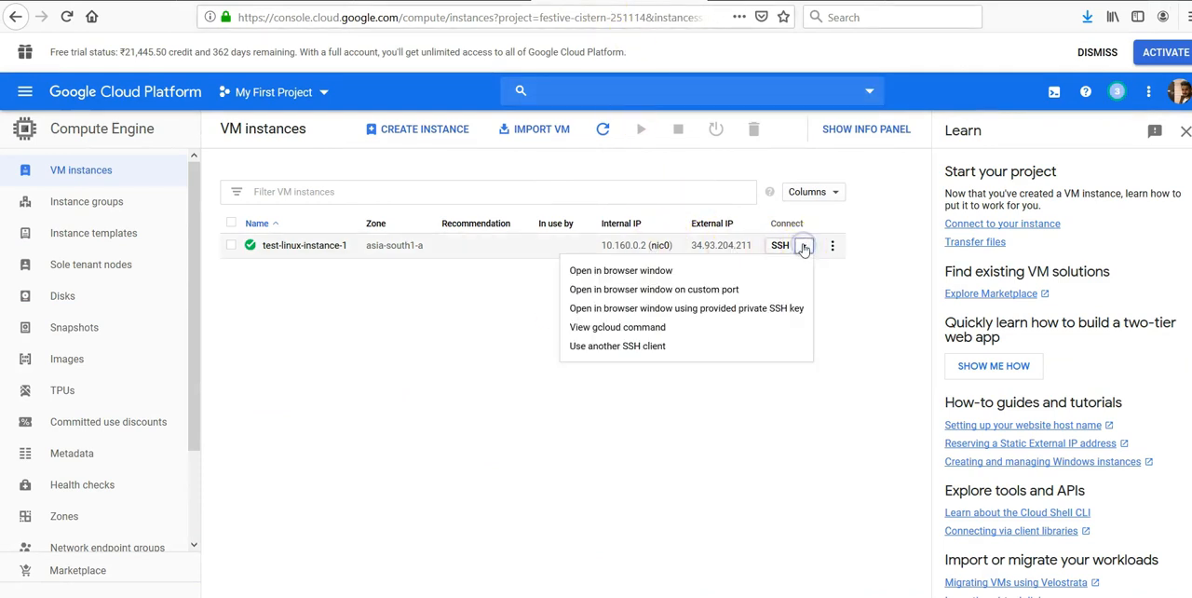
pyautogui.click(619, 270)
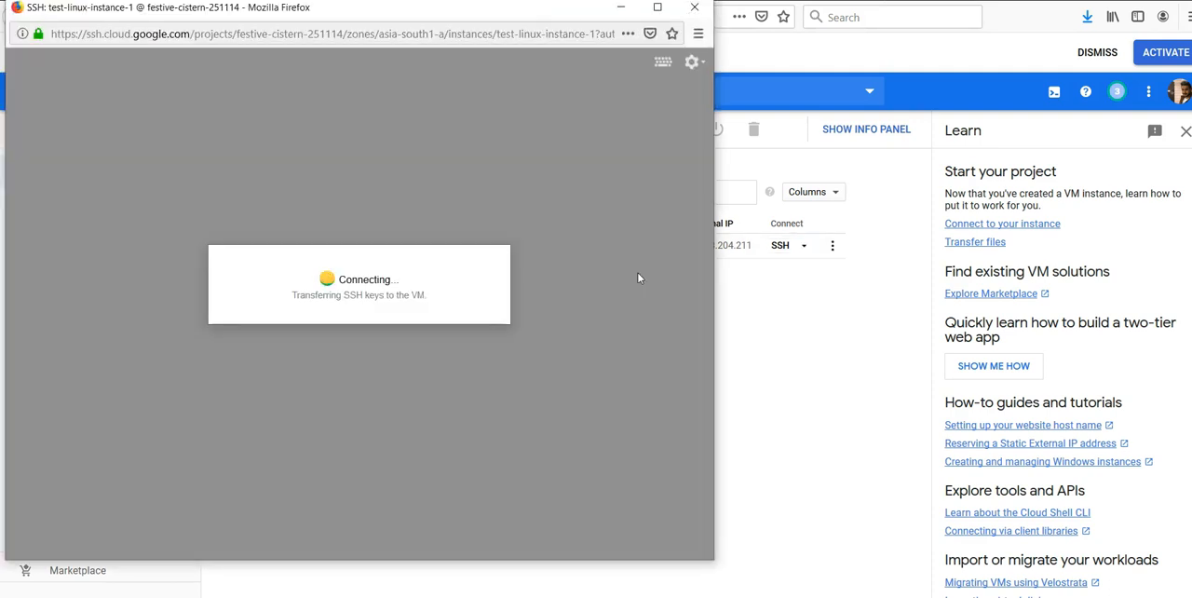
pyautogui.moveTo(198, 490)
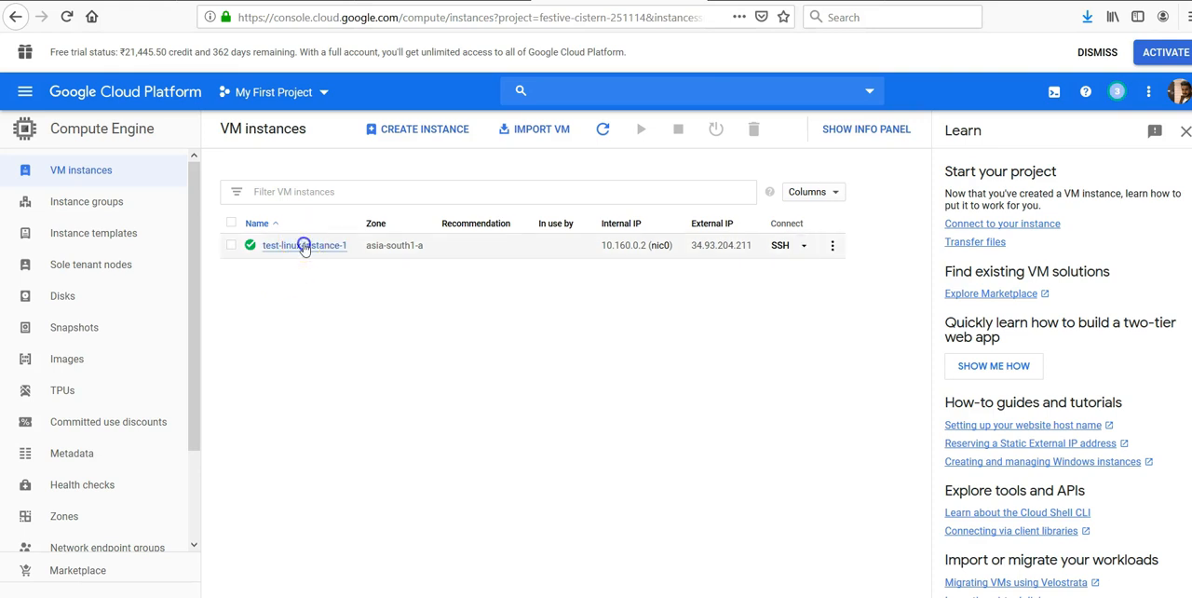
# - Open test-linux-instance-1's details and review its HTTP traffic firewall setting
pyautogui.click(304, 245)
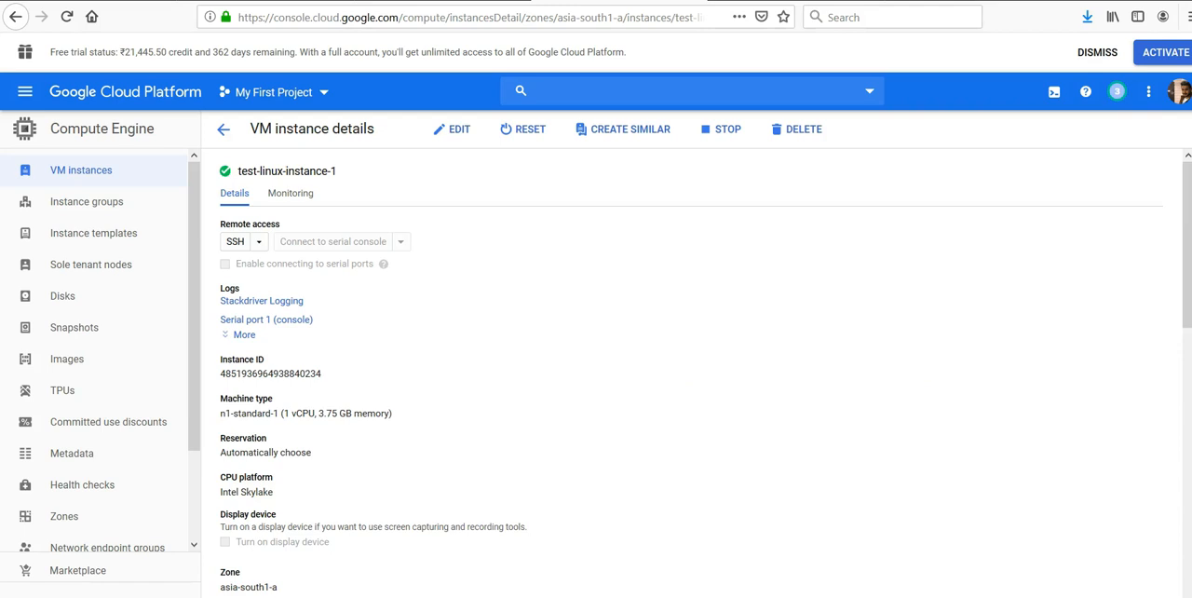
pyautogui.scroll(-3)
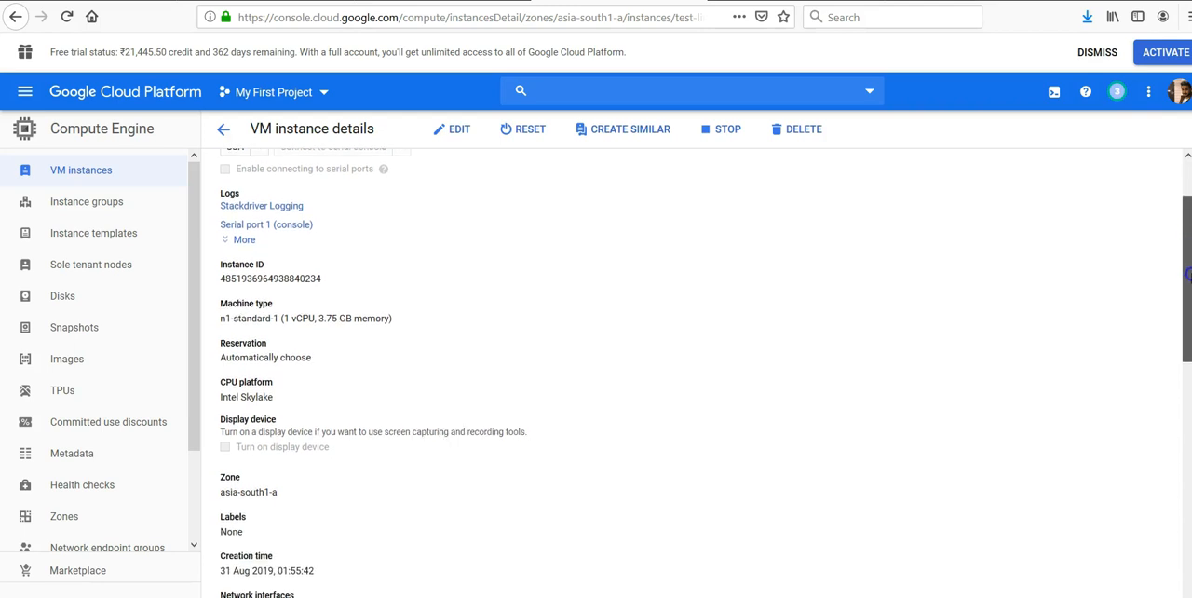
pyautogui.scroll(-3)
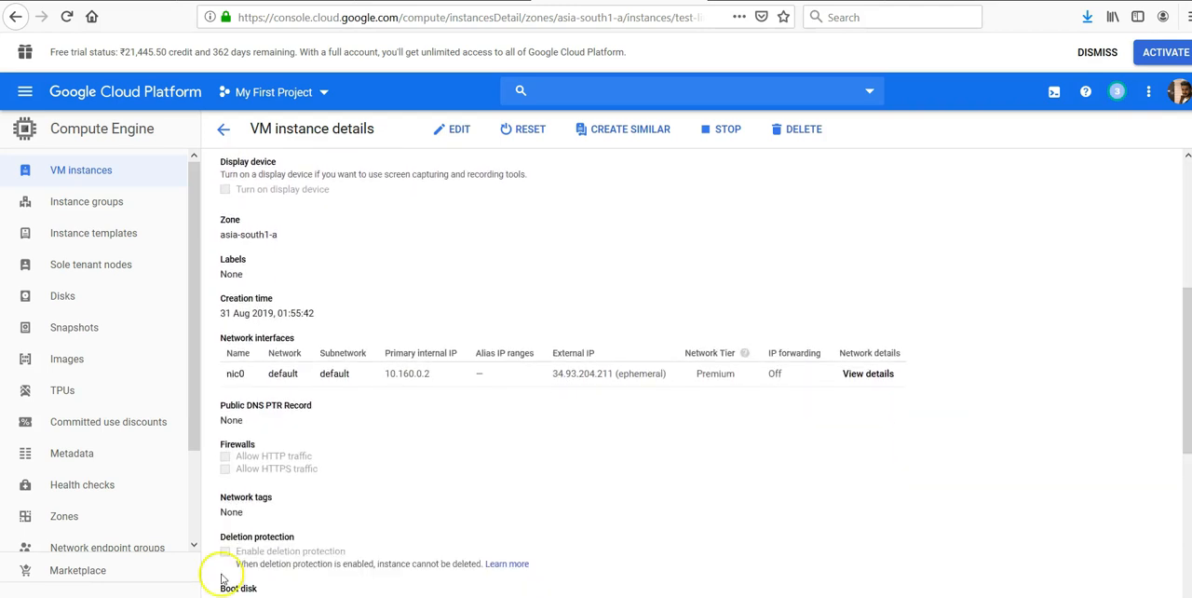
pyautogui.doubleClick(295, 455)
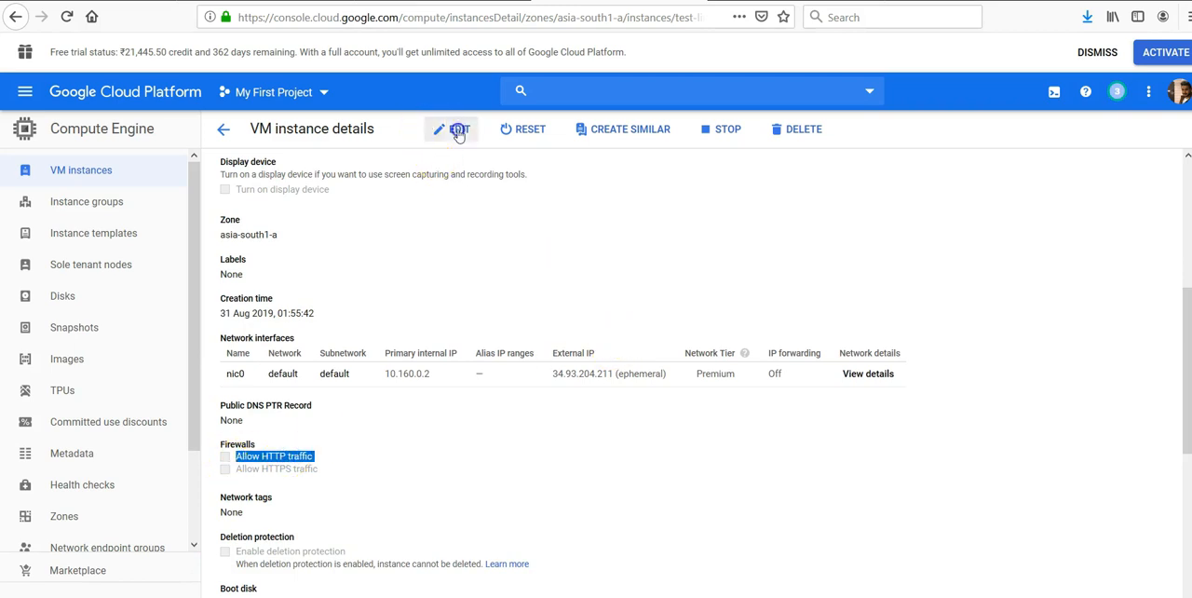
# - Edit the instance to allow HTTP and HTTPS traffic, and save
pyautogui.click(458, 128)
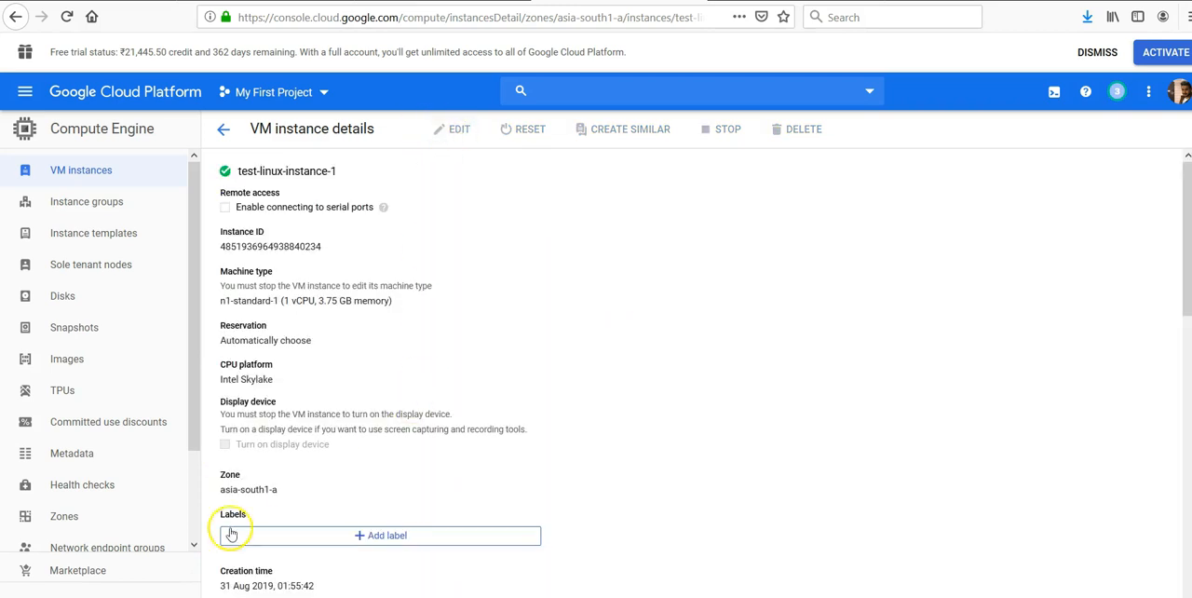
pyautogui.scroll(-3)
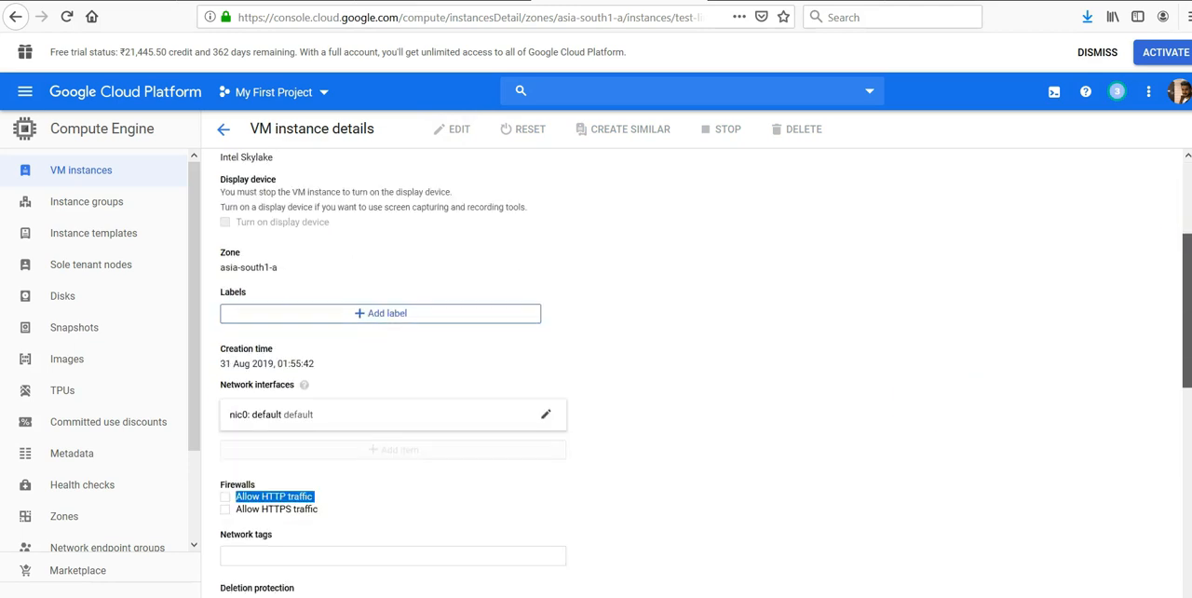
pyautogui.scroll(-3)
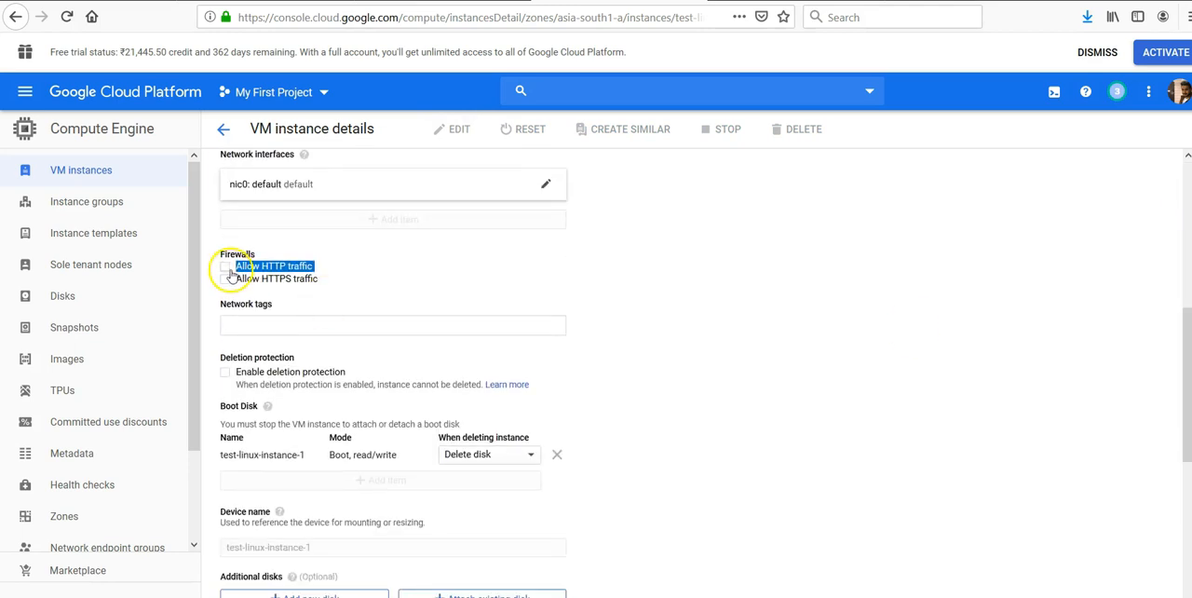
pyautogui.click(226, 266)
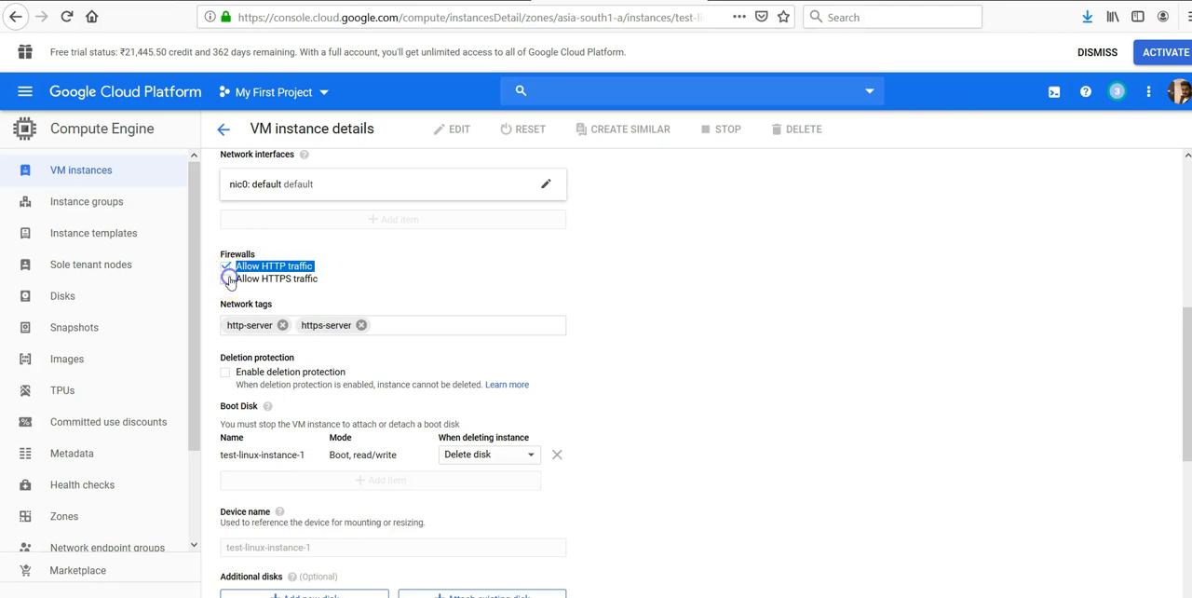
pyautogui.click(225, 278)
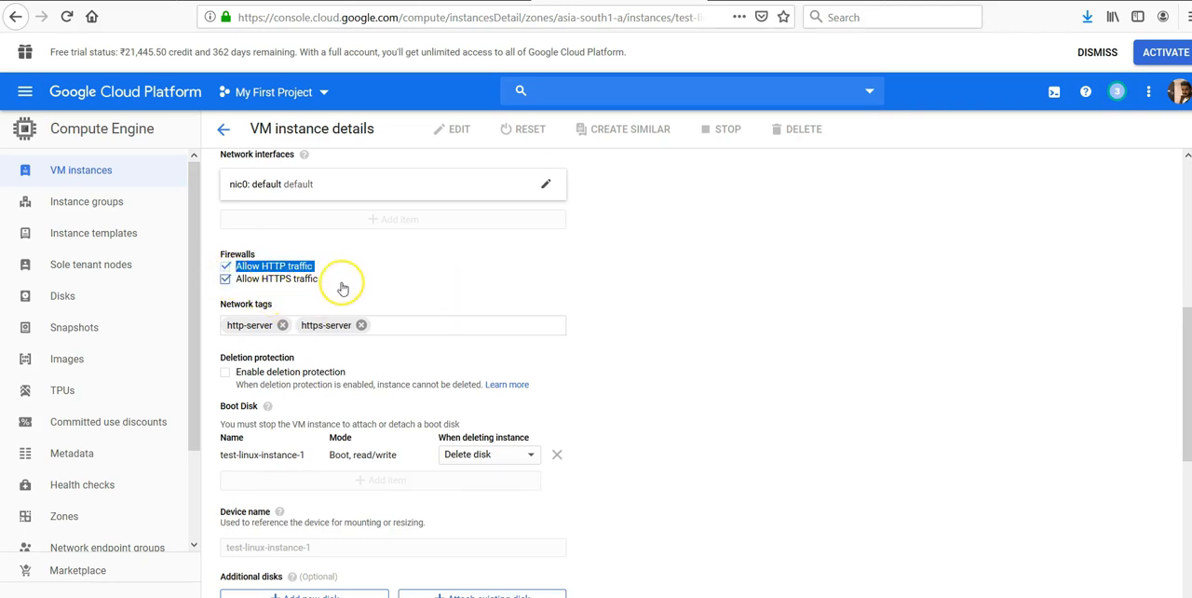
pyautogui.moveTo(1157, 239)
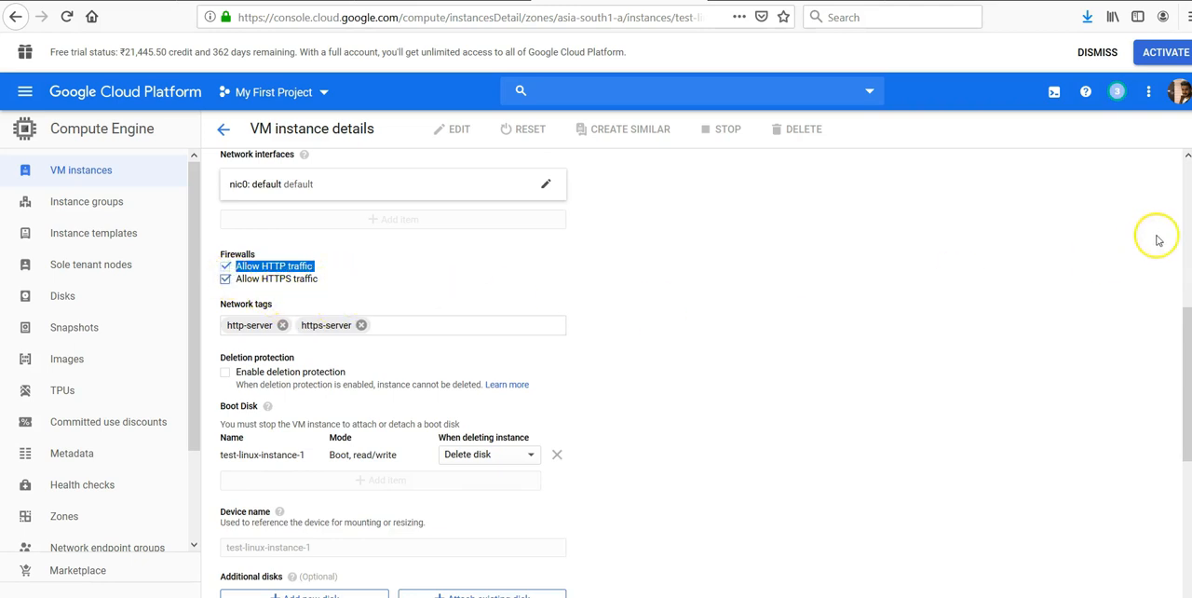
pyautogui.scroll(-3)
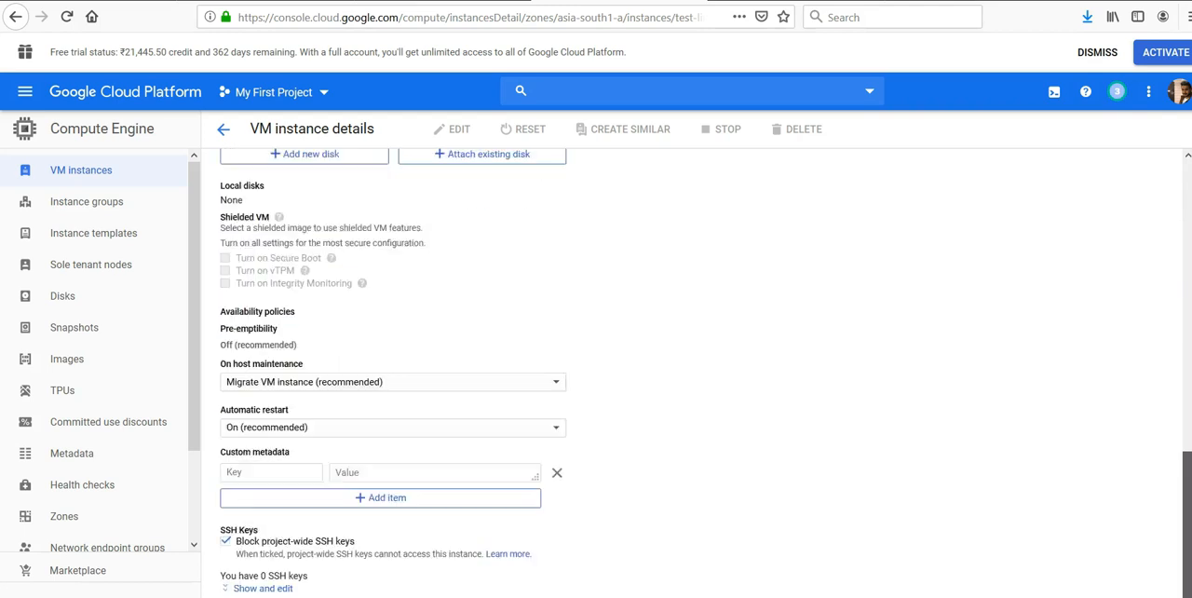
pyautogui.scroll(-3)
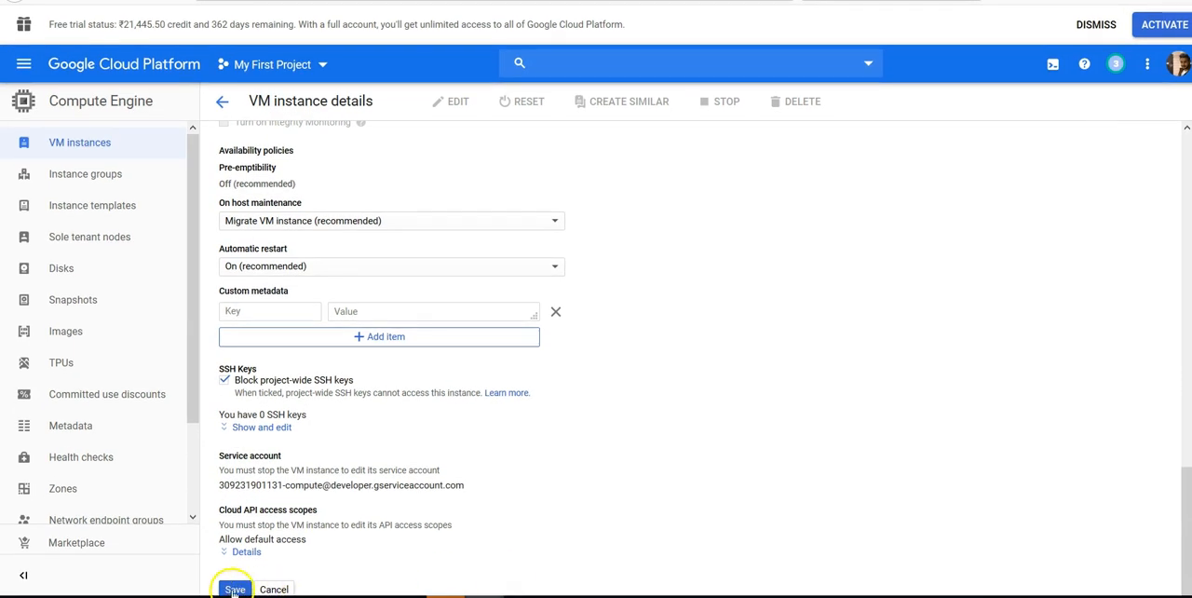
pyautogui.click(236, 589)
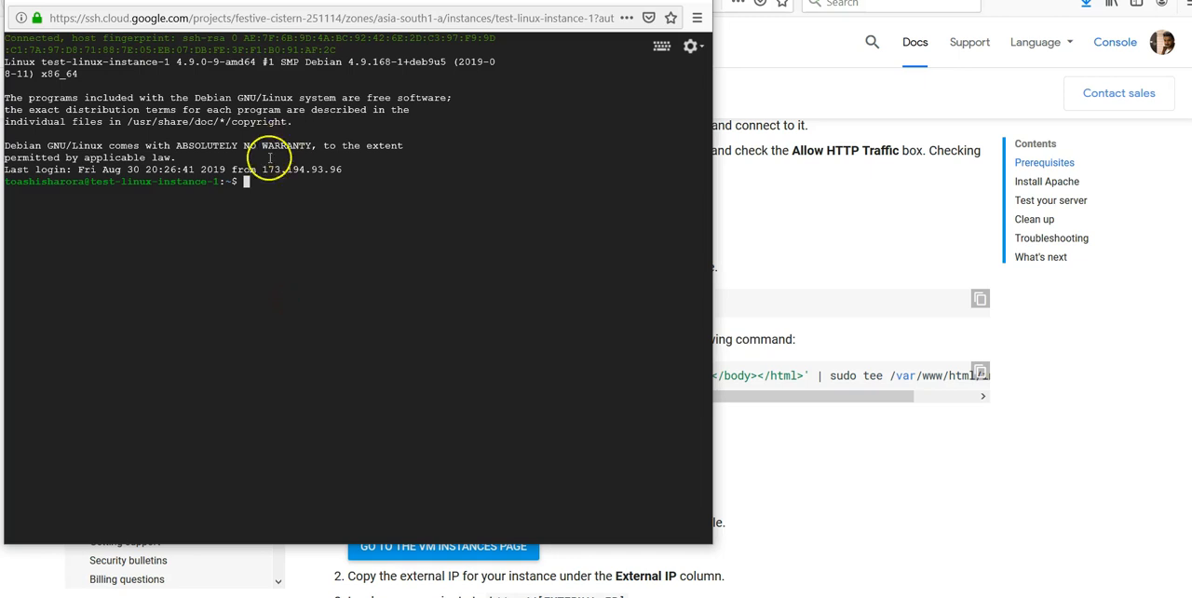
# - Install apache2 via apt-get, then write a Hello World page to /var/www/html/index.html with sudo tee
pyautogui.write('sudo apt-get update && sudo apt-get install apache2 -y')
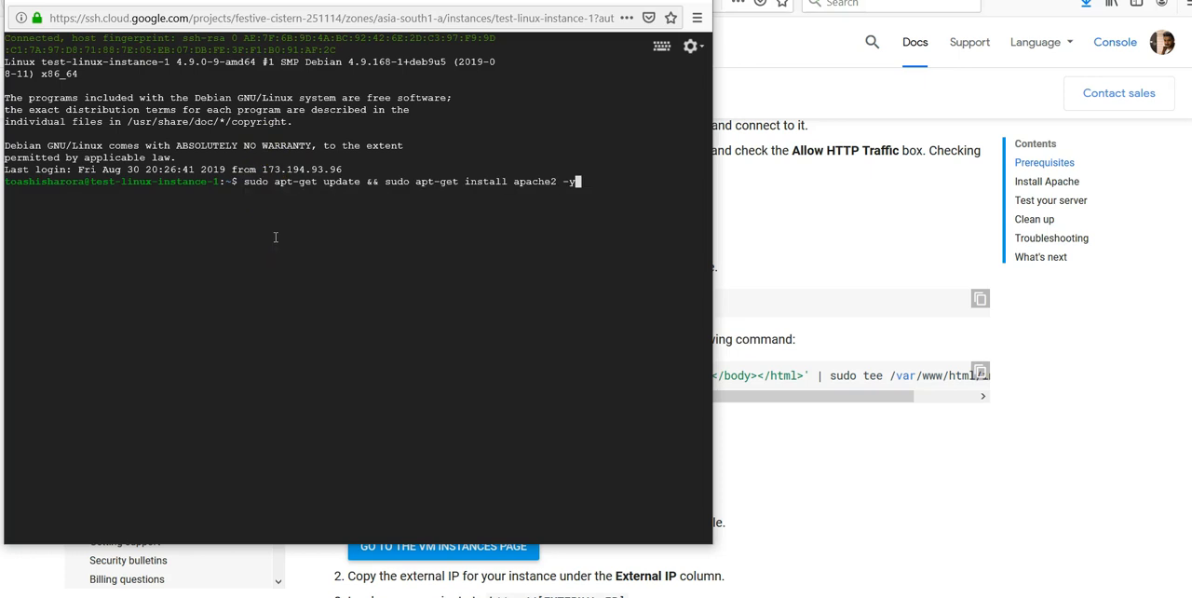
pyautogui.moveTo(488, 230)
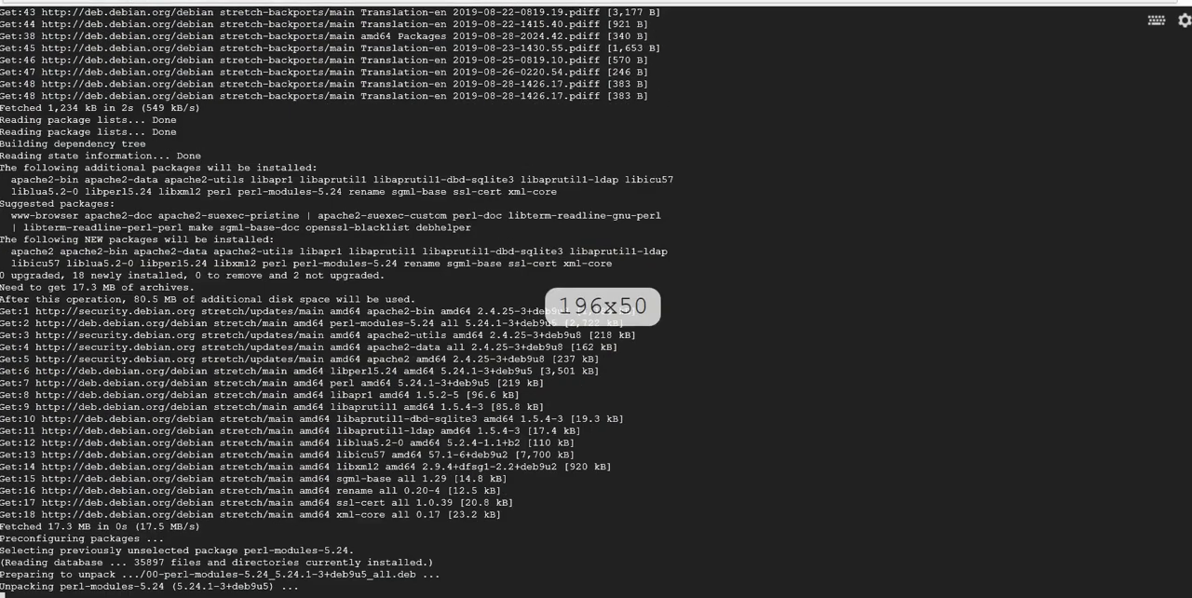
pyautogui.scroll(-3)
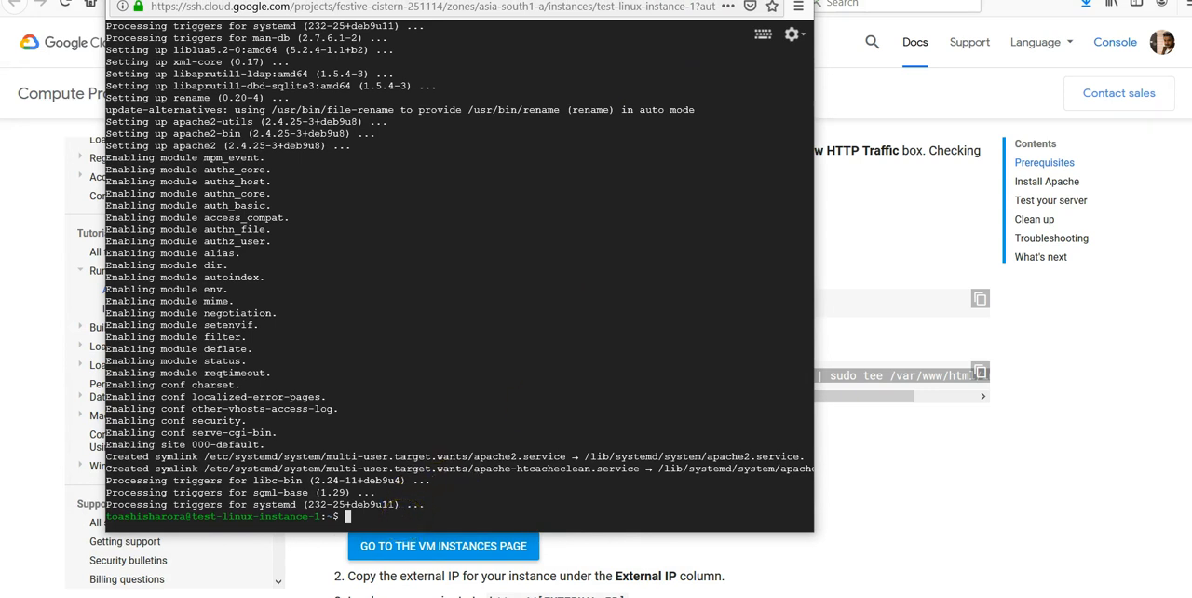
pyautogui.write("echo '<!doctype html><html><body><h1>Hello World!</h1></body></html>' | sudo tee /var/www/html/index.html")
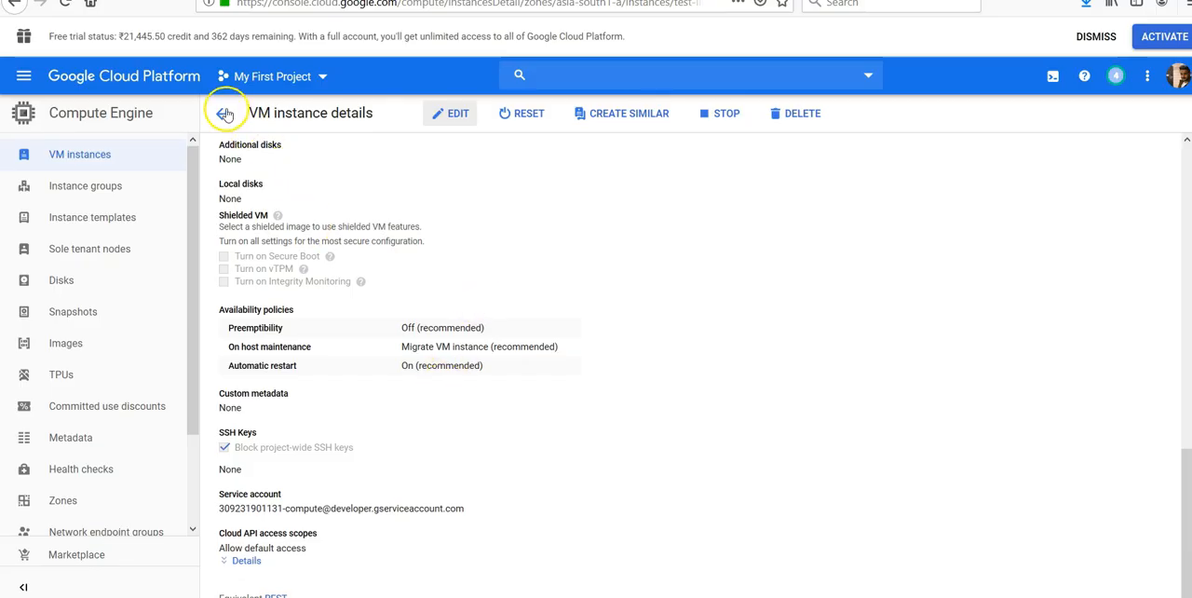
# - Reopen test-linux-instance-1's details, tick Allow HTTPS traffic, and return to the instances list
pyautogui.click(224, 113)
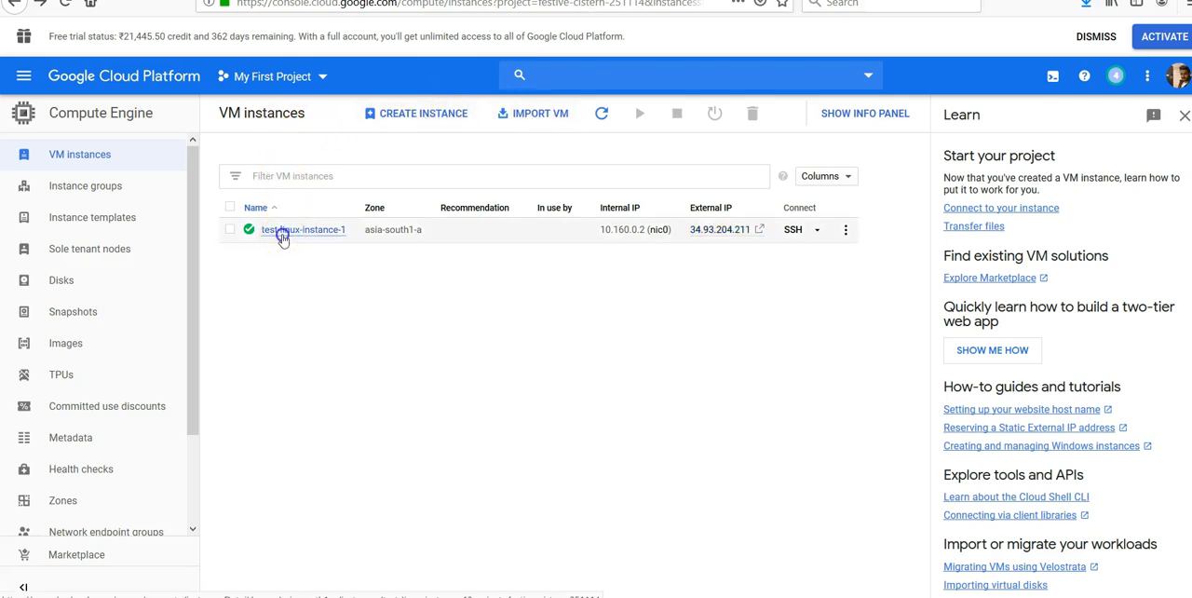
pyautogui.click(304, 230)
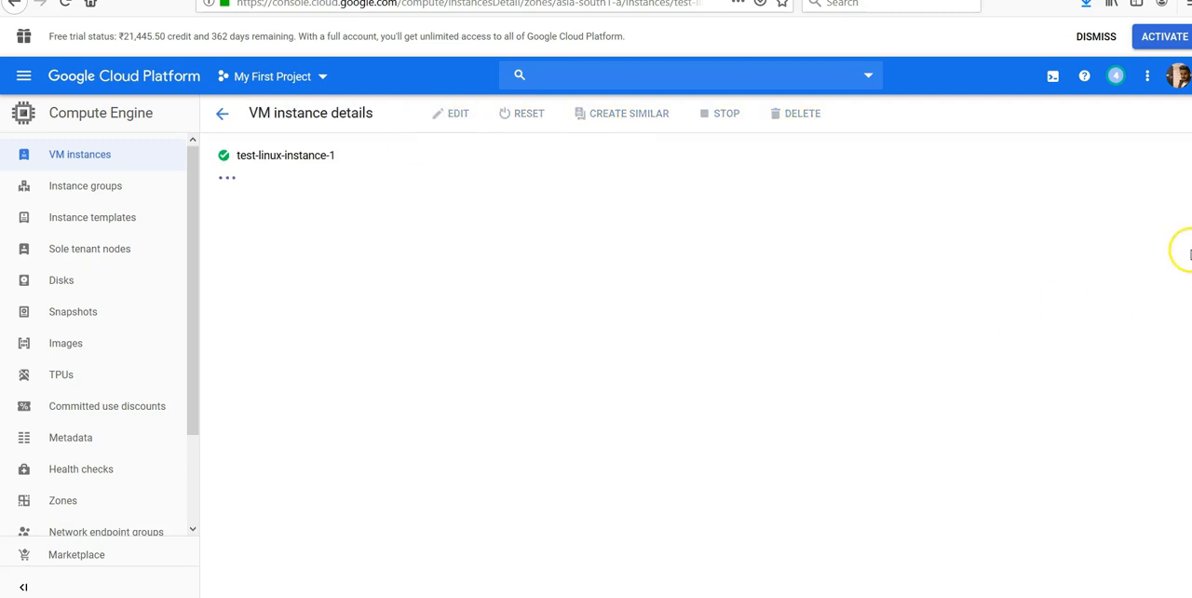
pyautogui.scroll(-3)
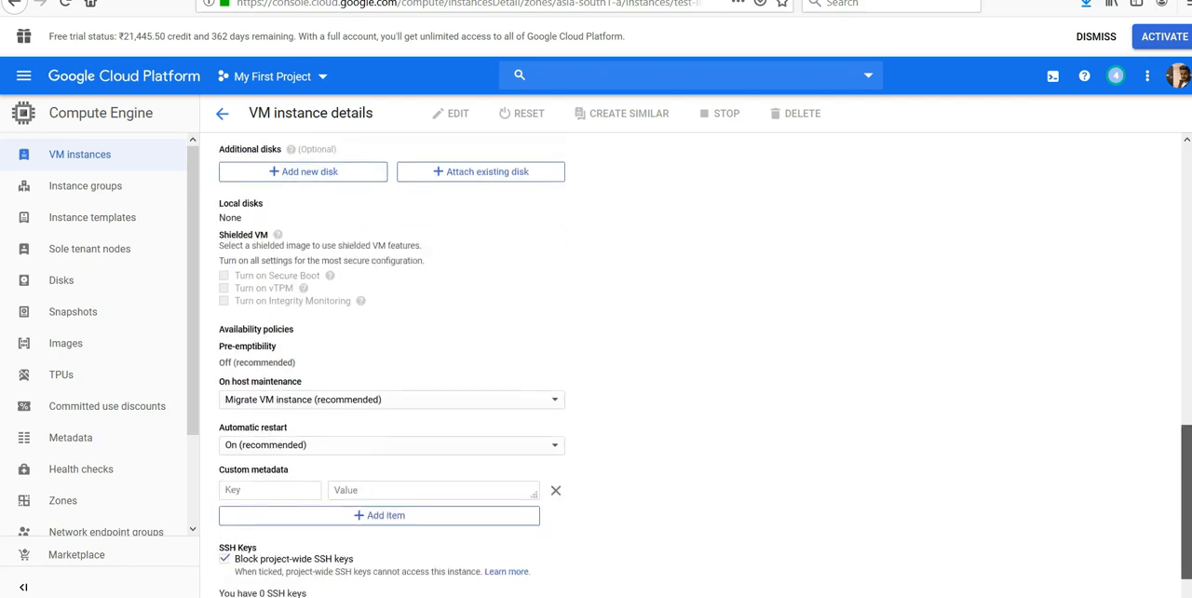
pyautogui.scroll(3)
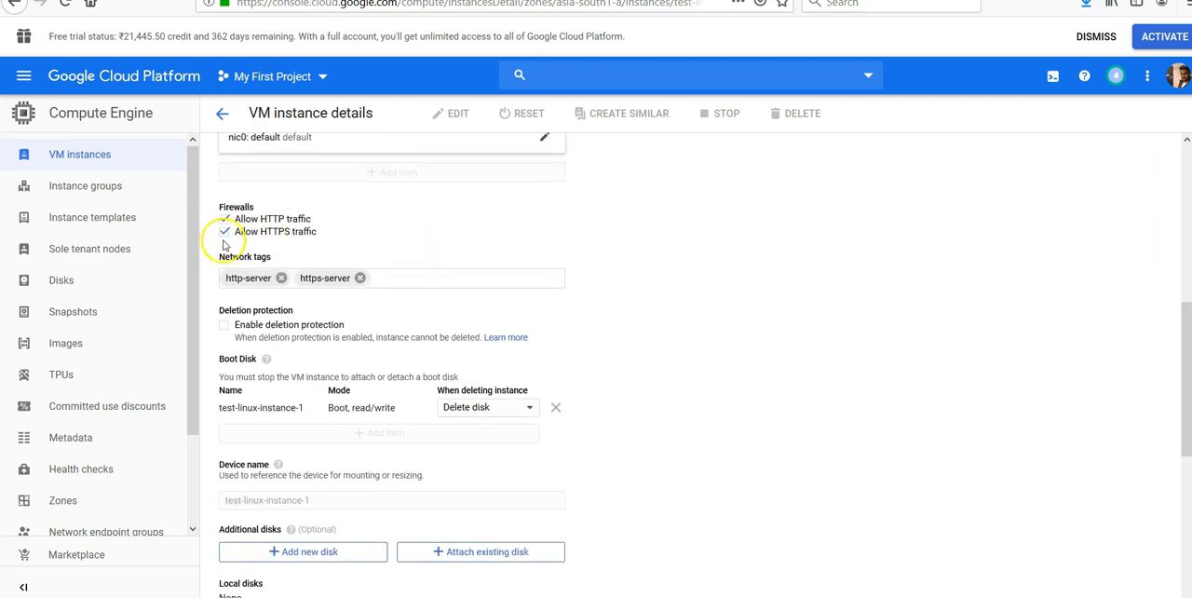
pyautogui.click(223, 231)
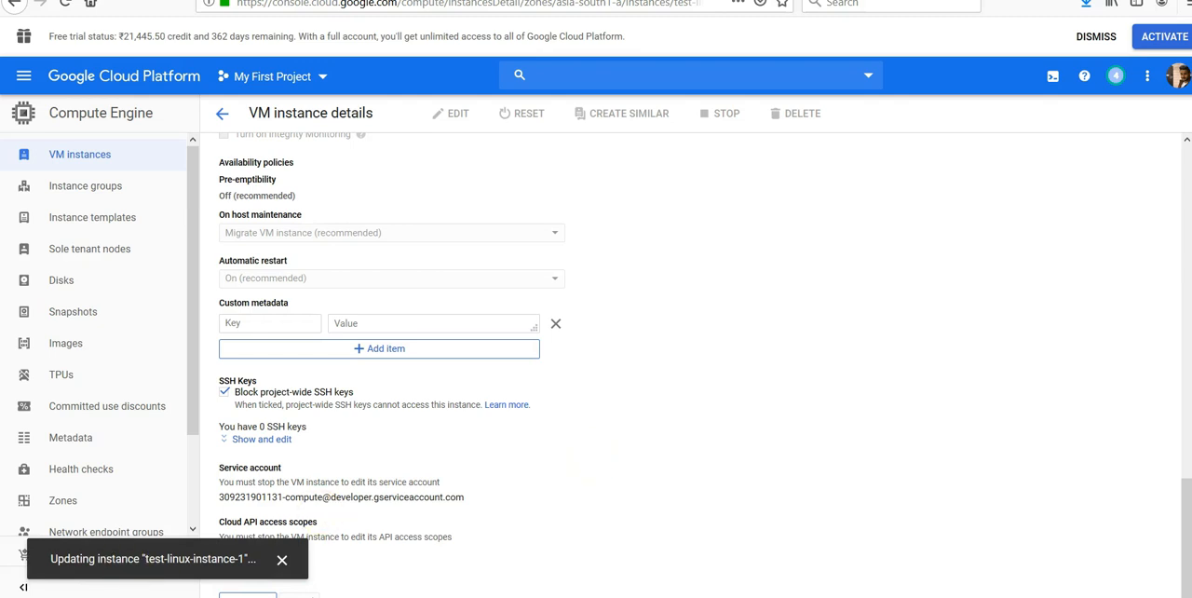
pyautogui.click(222, 113)
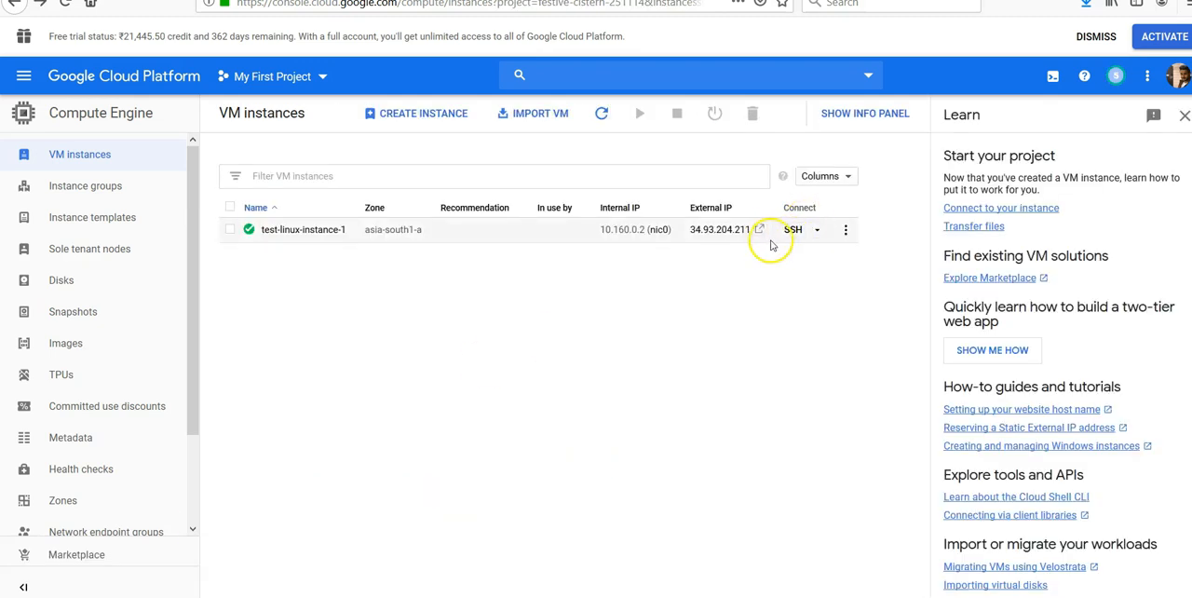
# - Select test-linux-instance-1's external IP 34.93.204.211 in the instances table
pyautogui.click(760, 229)
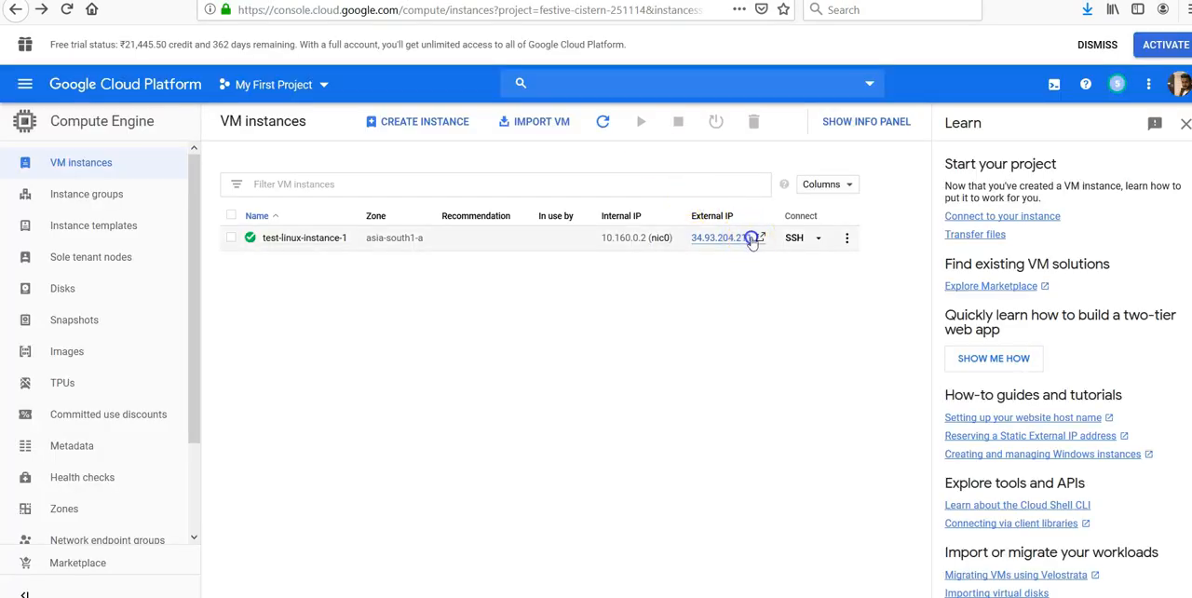
pyautogui.doubleClick(722, 237)
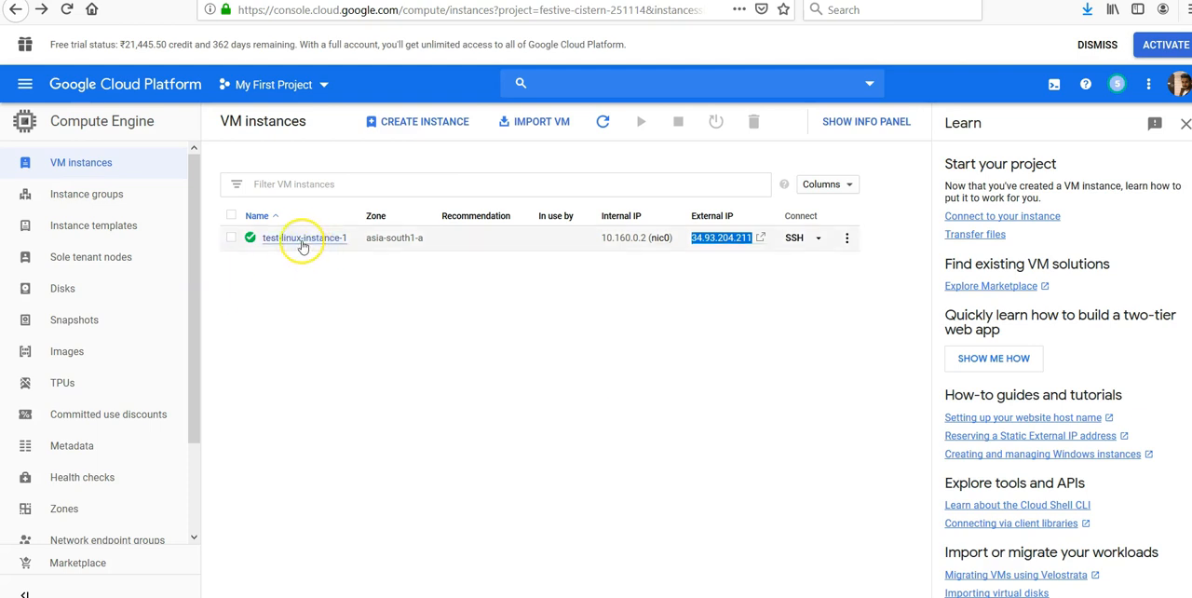
# - Select test-linux-instance-1 and confirm deleting it along with its boot disk
pyautogui.click(231, 237)
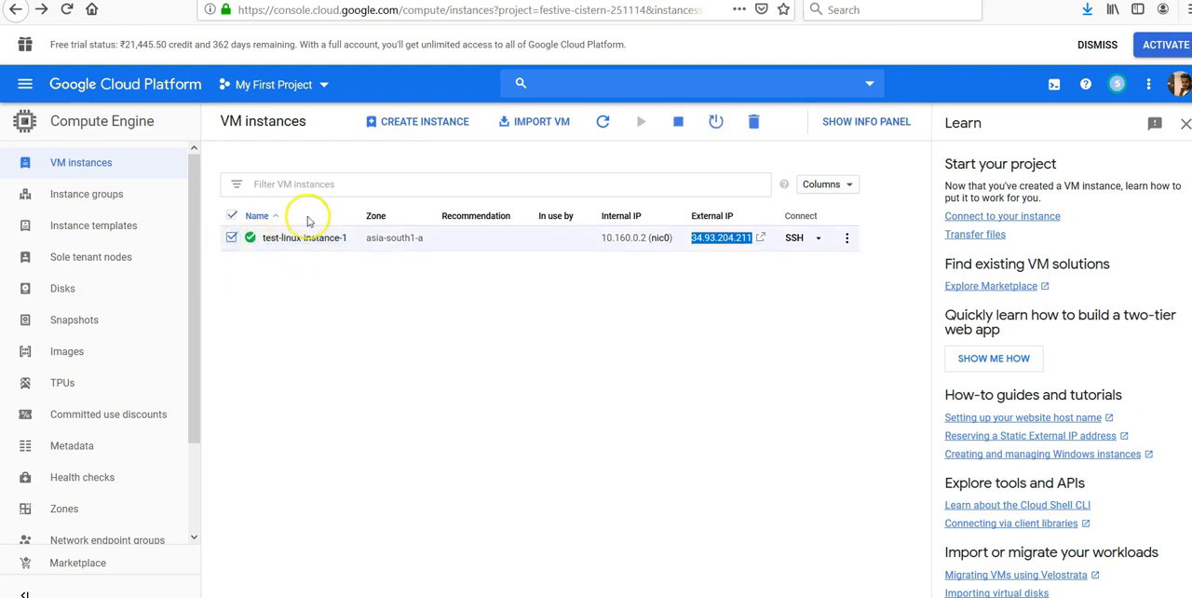
pyautogui.moveTo(753, 122)
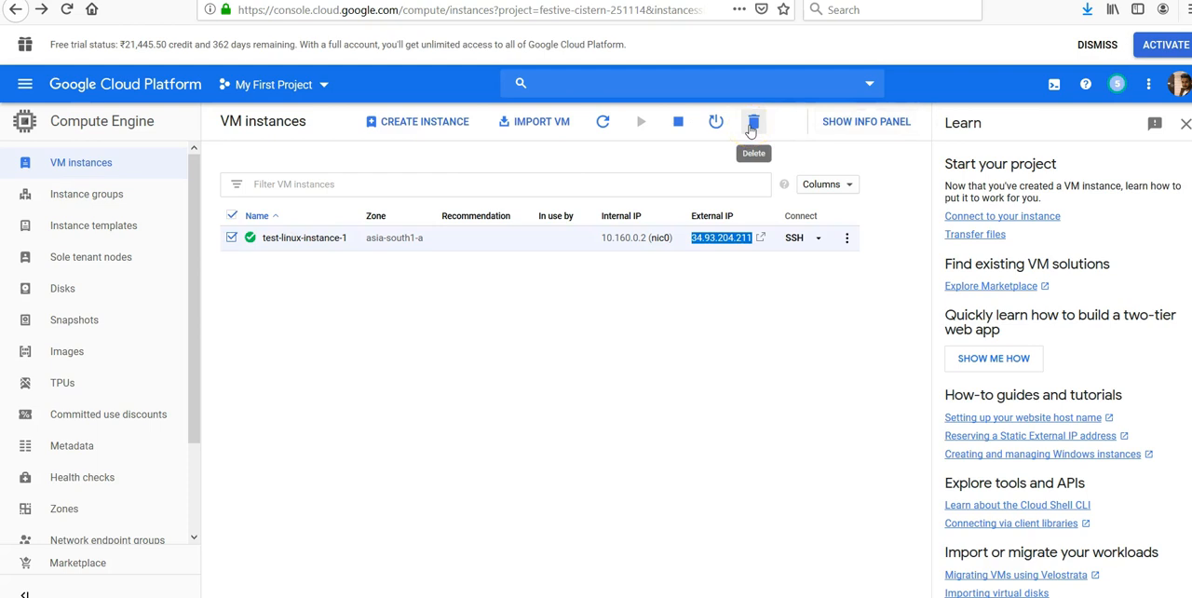
pyautogui.click(752, 121)
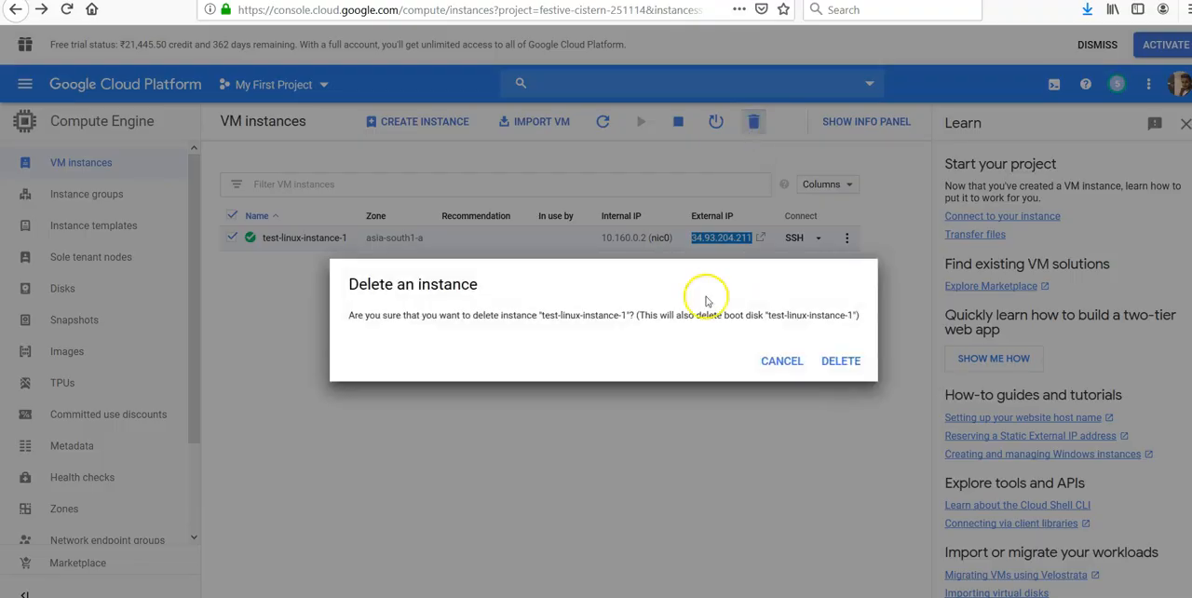
pyautogui.click(841, 362)
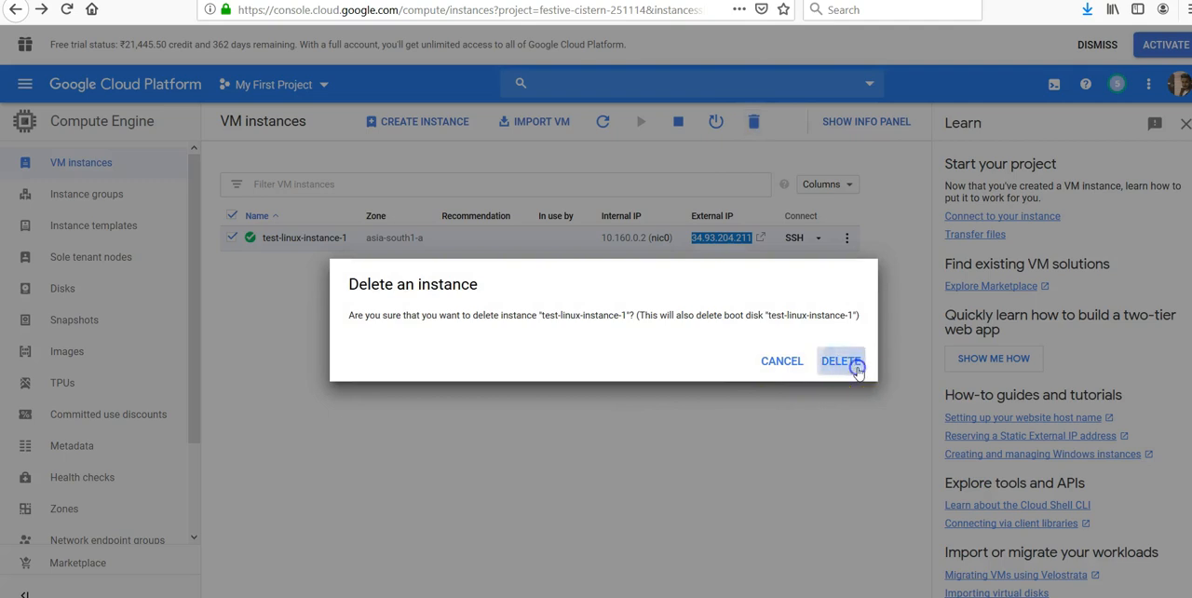
pyautogui.click(840, 361)
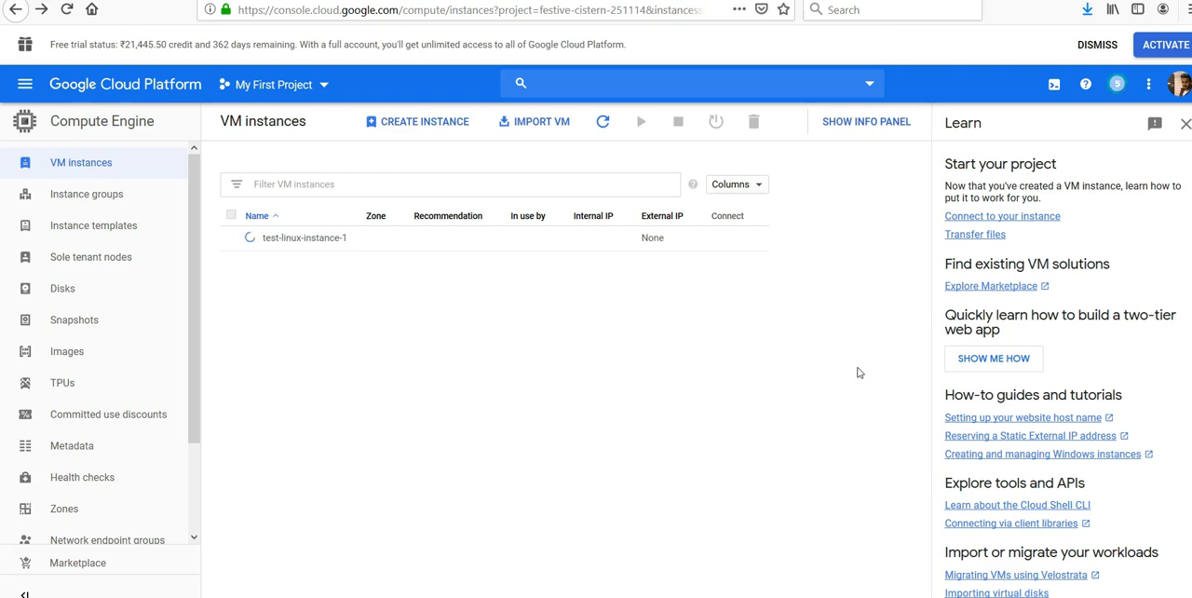
pyautogui.moveTo(524, 478)
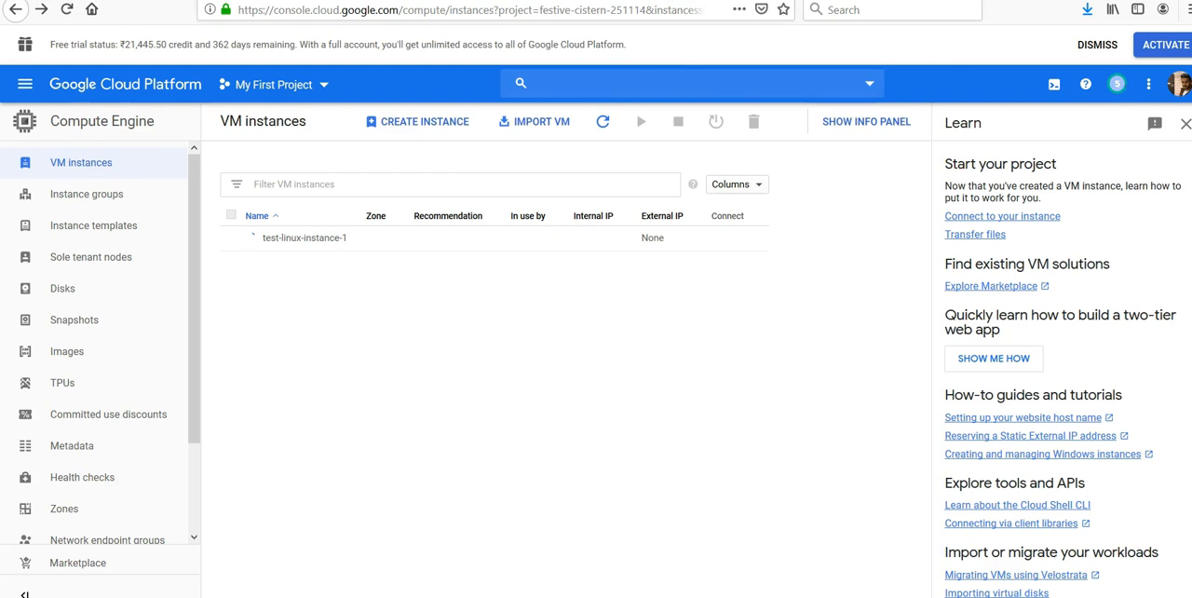
pyautogui.moveTo(502, 315)
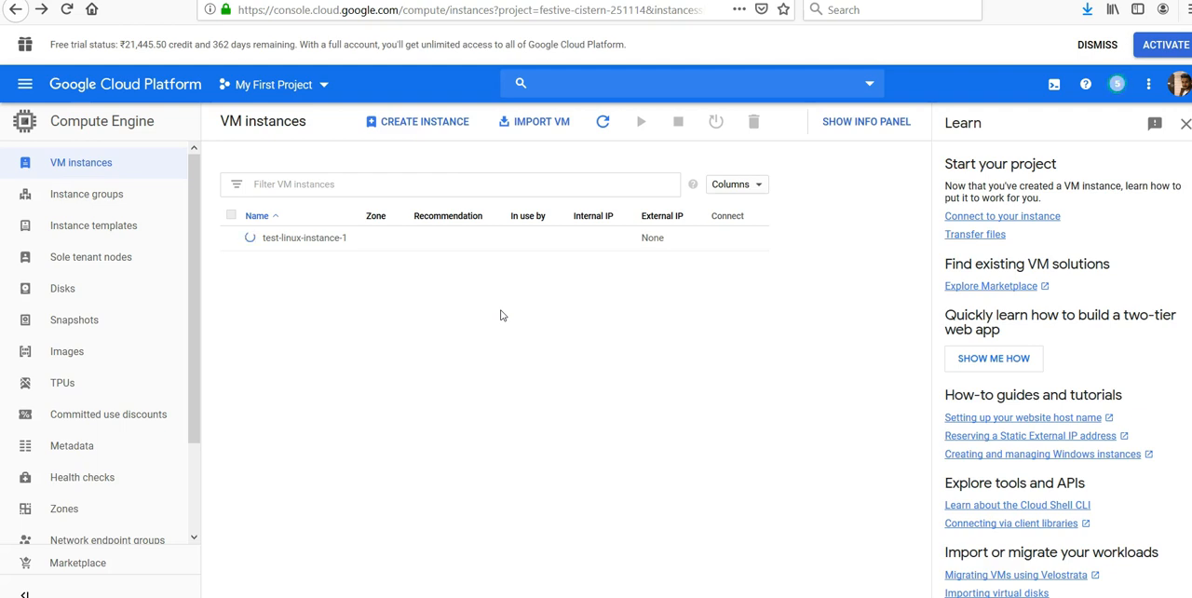
# - Wait until test-linux-instance-1 is fully removed and the VM list is empty
pyautogui.click(753, 121)
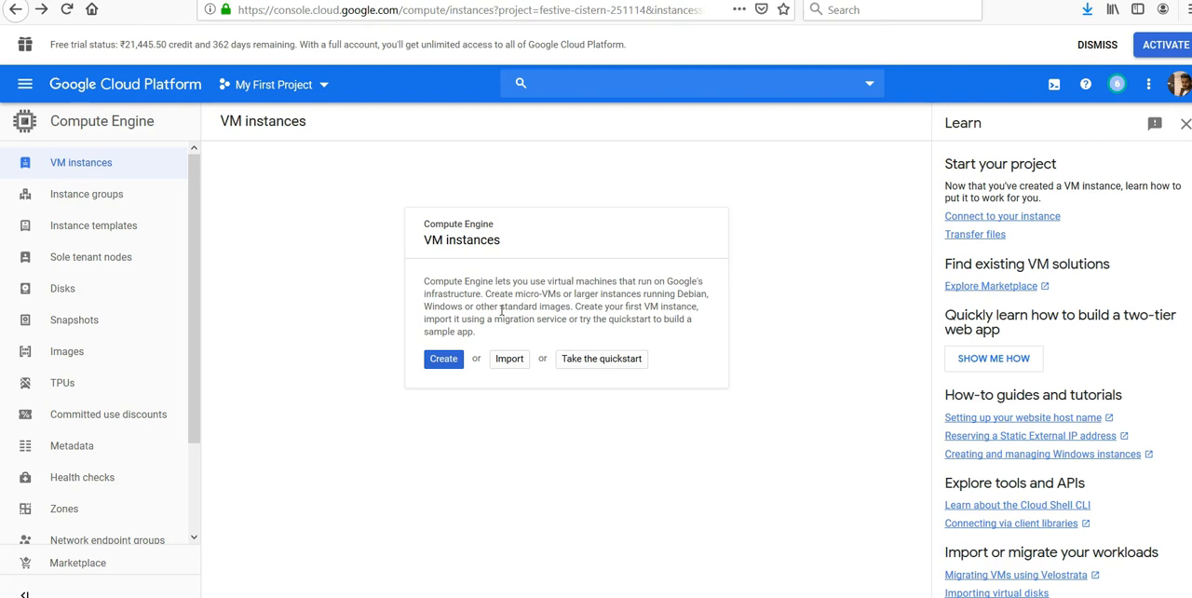
pyautogui.moveTo(129, 455)
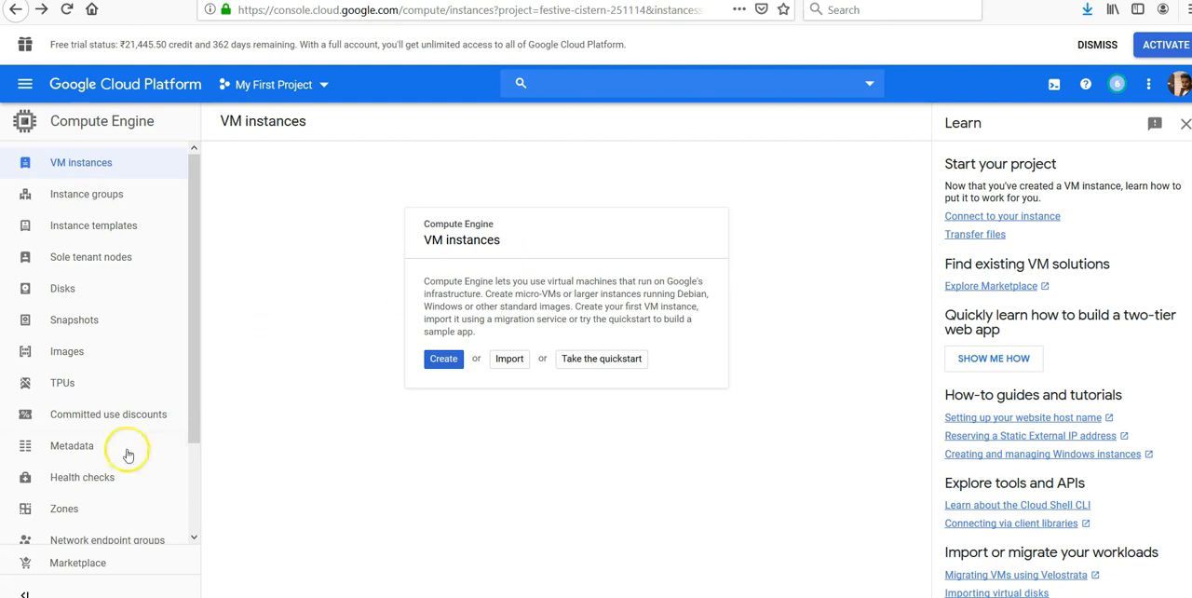